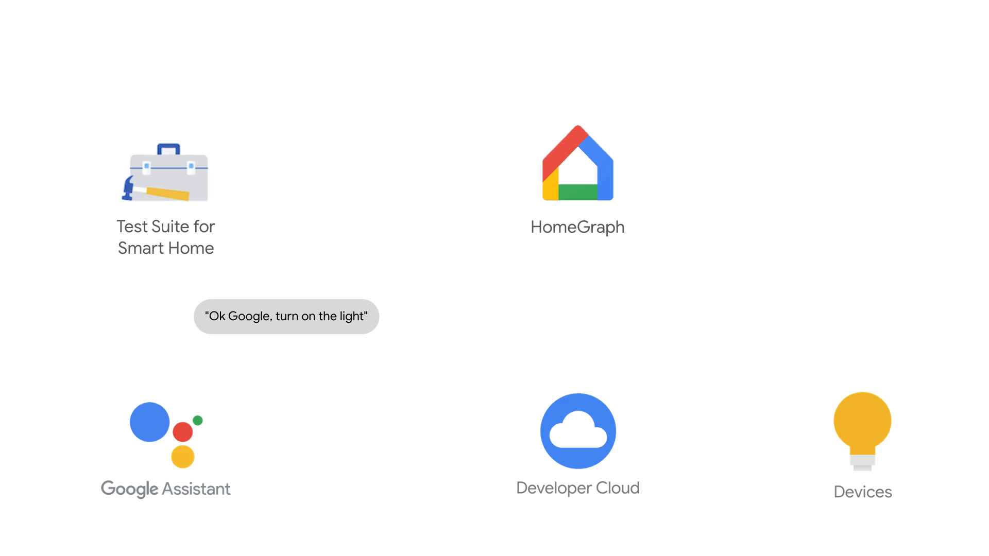
# Advance the animation so the 'Ok Google, turn on the light' bubble leaves the Test Suite icon
pyautogui.click(166, 174)
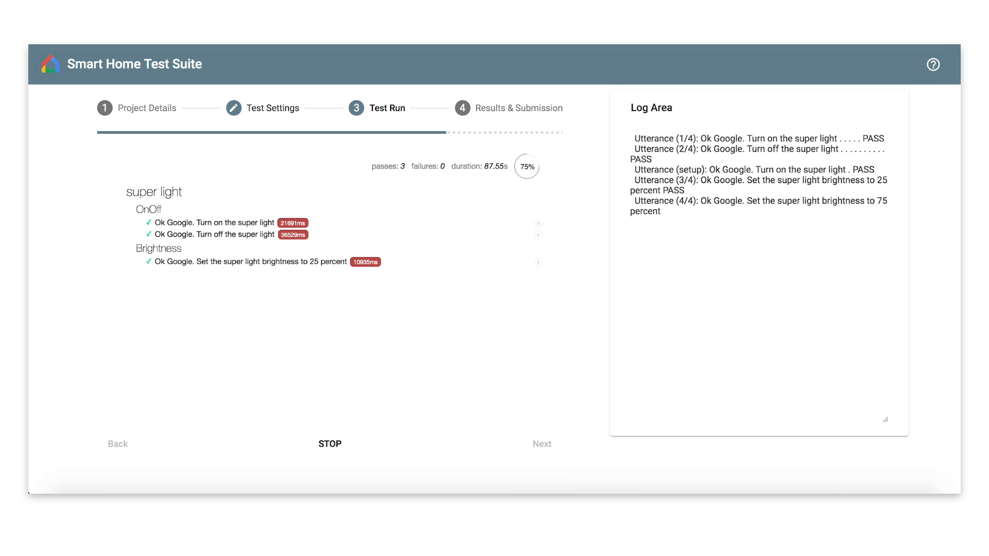